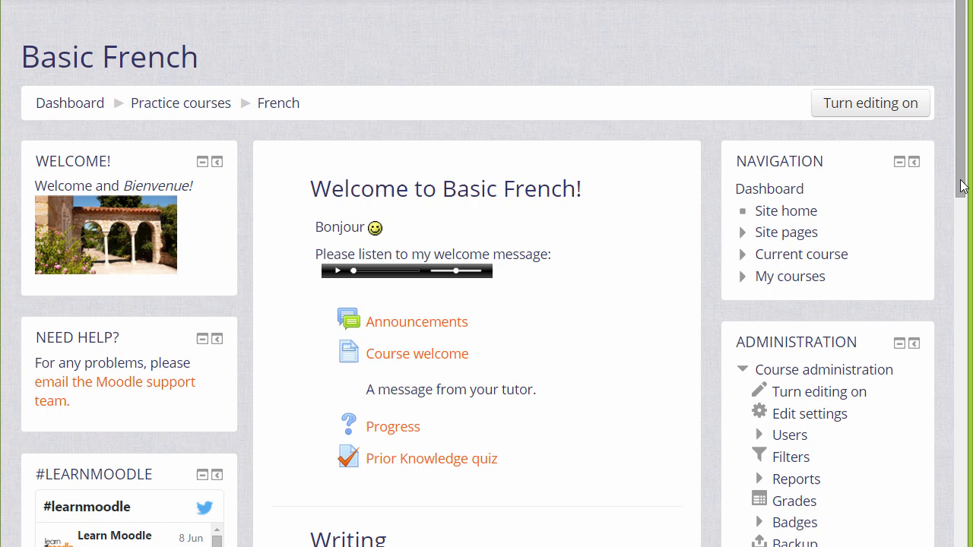
Open the Backup page for the Basic French course from Course administration.
scroll("down", 3)
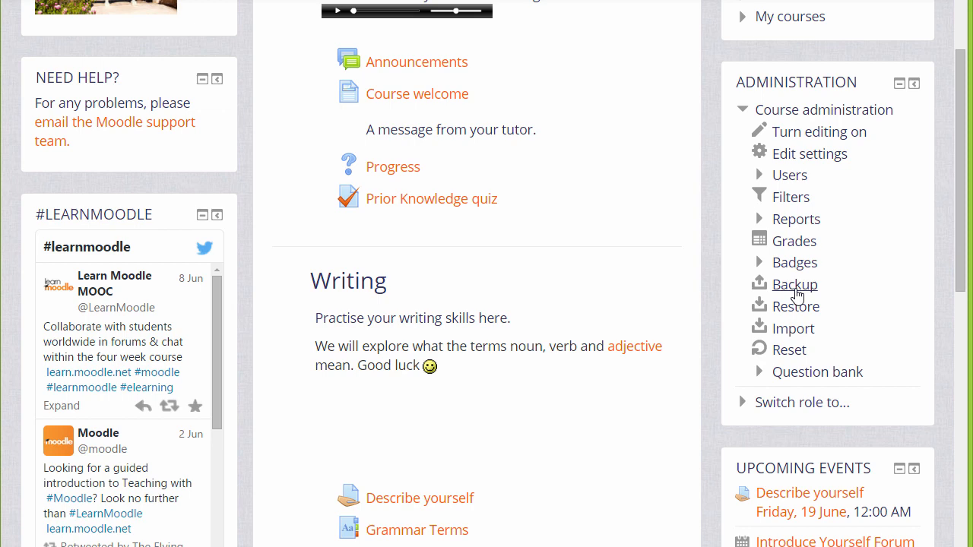
left_click(795, 284)
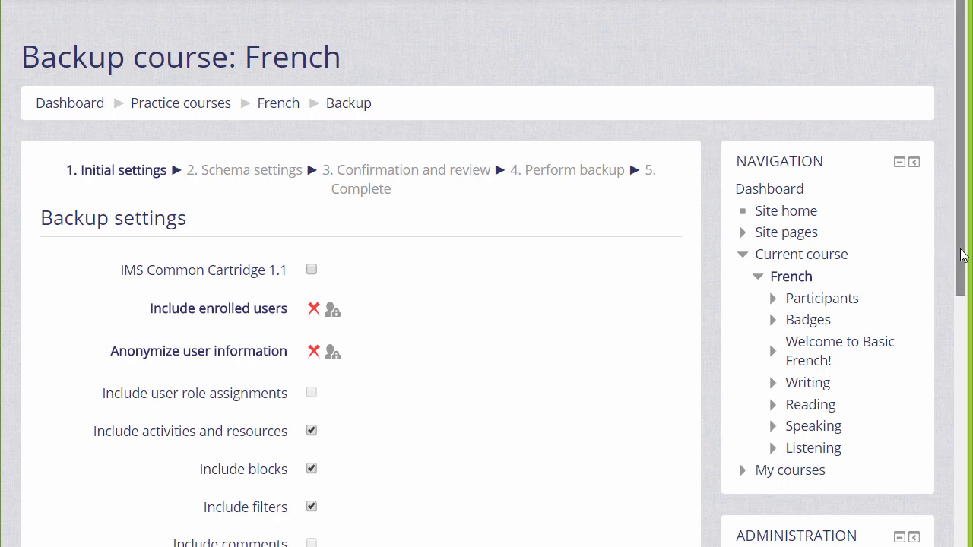
scroll("down", 3)
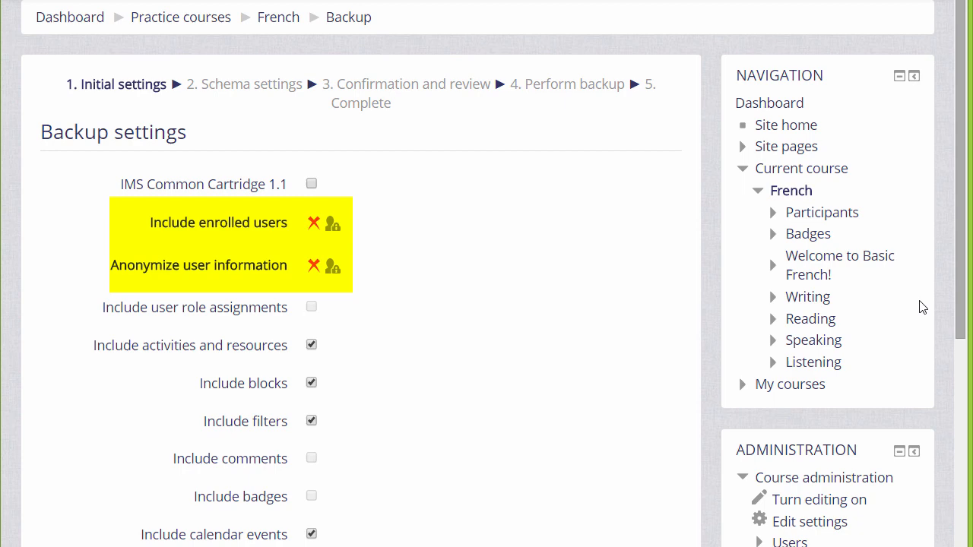
mouse_move(314, 223)
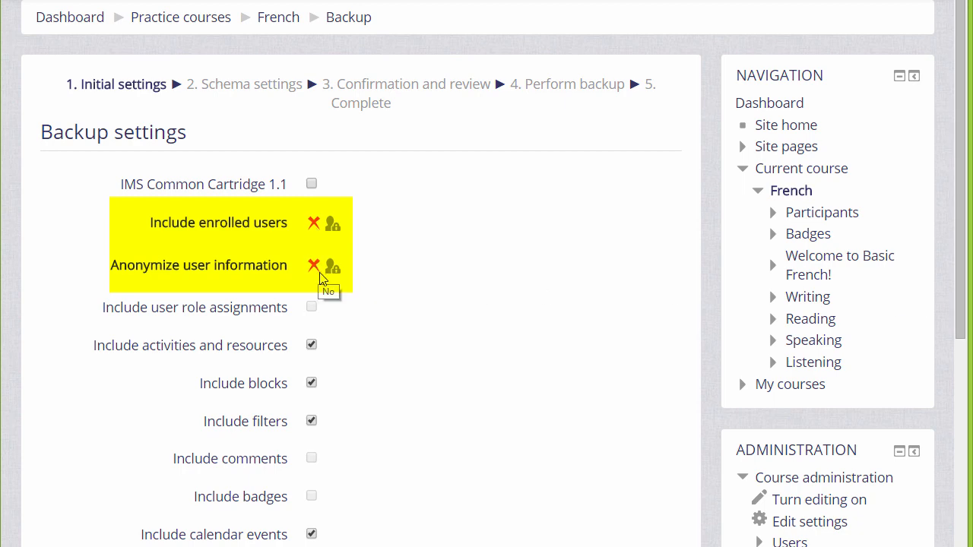
mouse_move(348, 313)
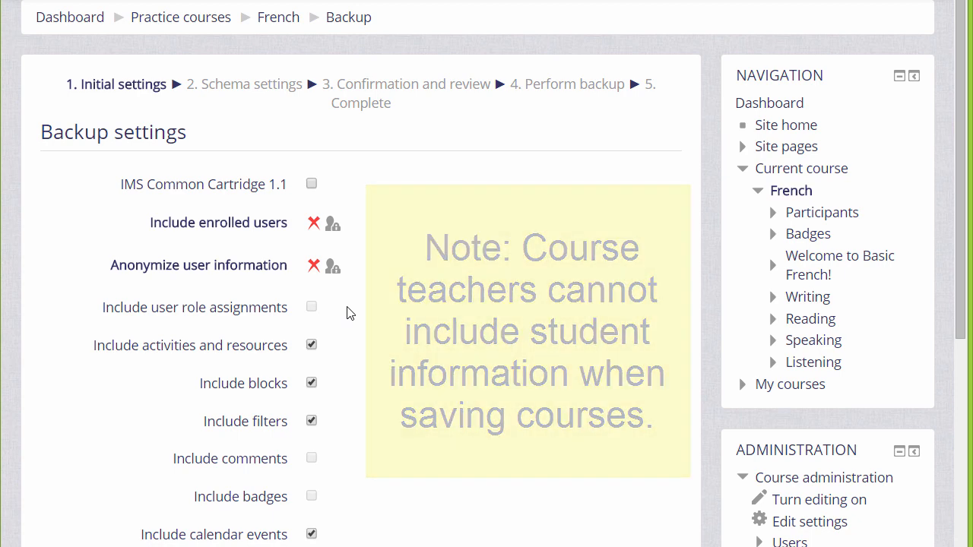
mouse_move(350, 313)
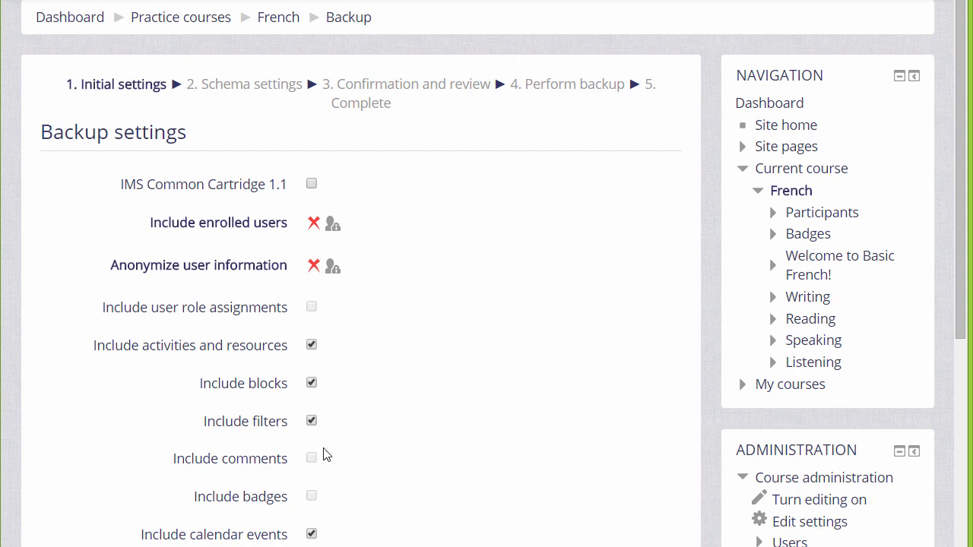
scroll("down", 3)
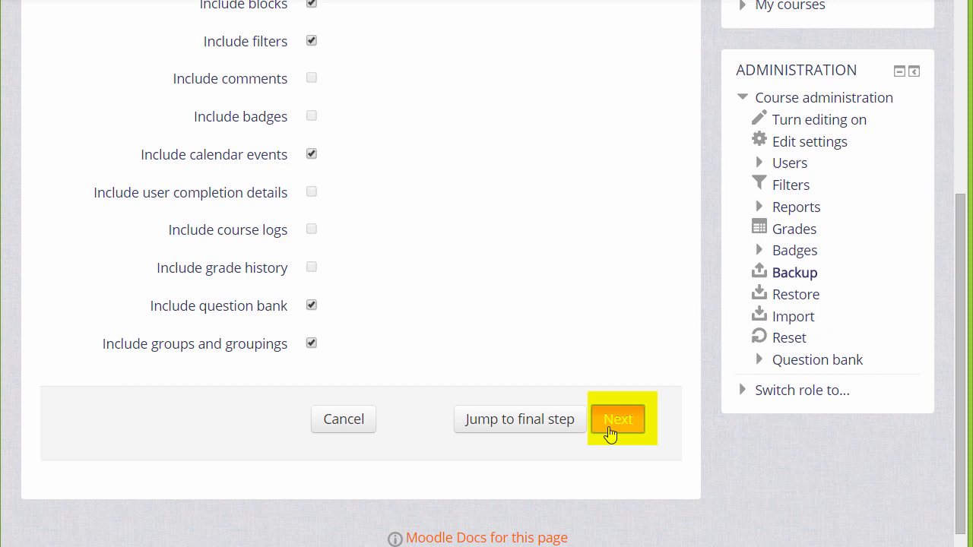
Go through the schema settings, keeping every section and activity included in the backup.
left_click(618, 418)
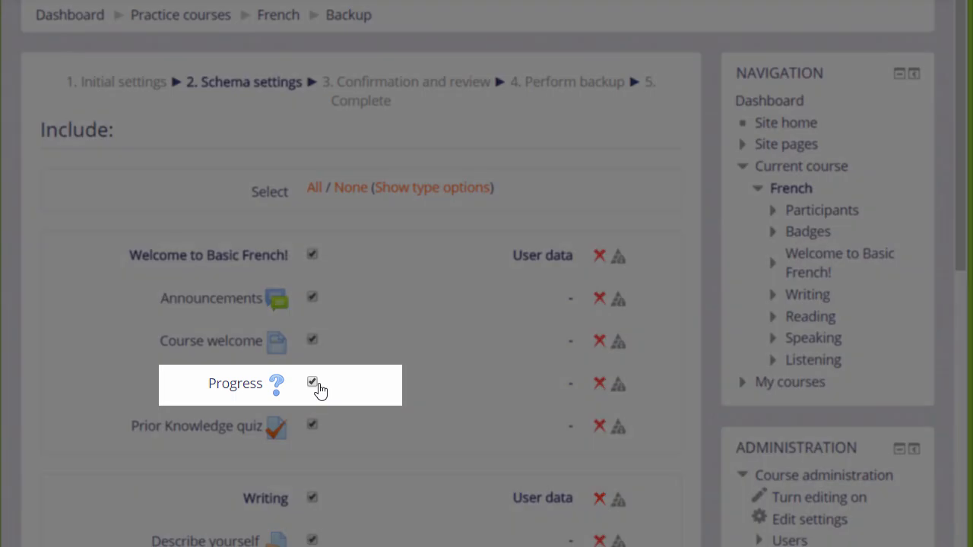
left_click(311, 382)
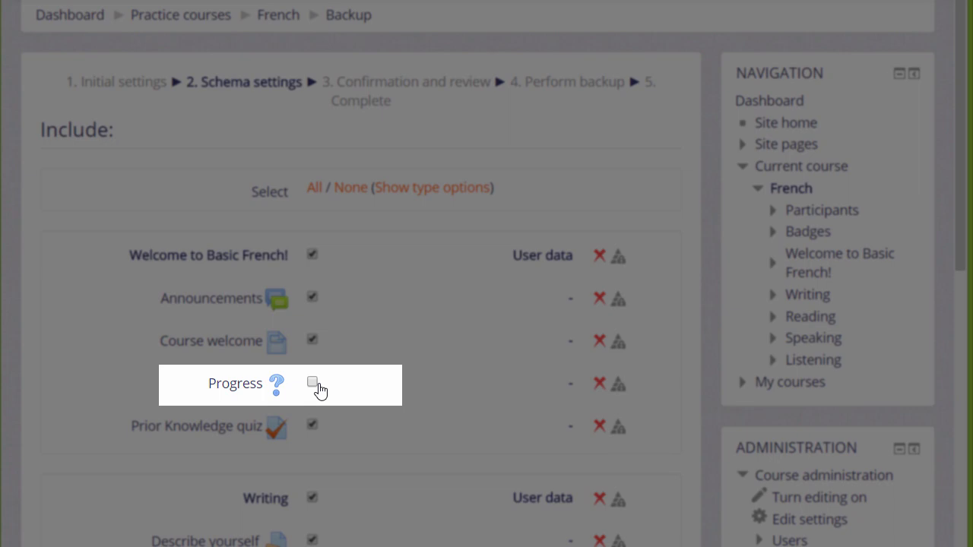
scroll("down", 3)
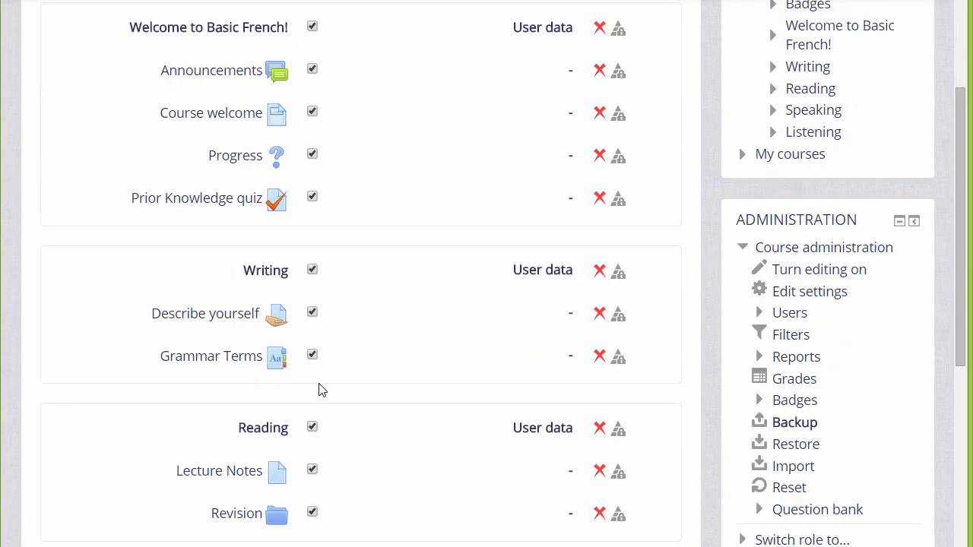
scroll("down", 3)
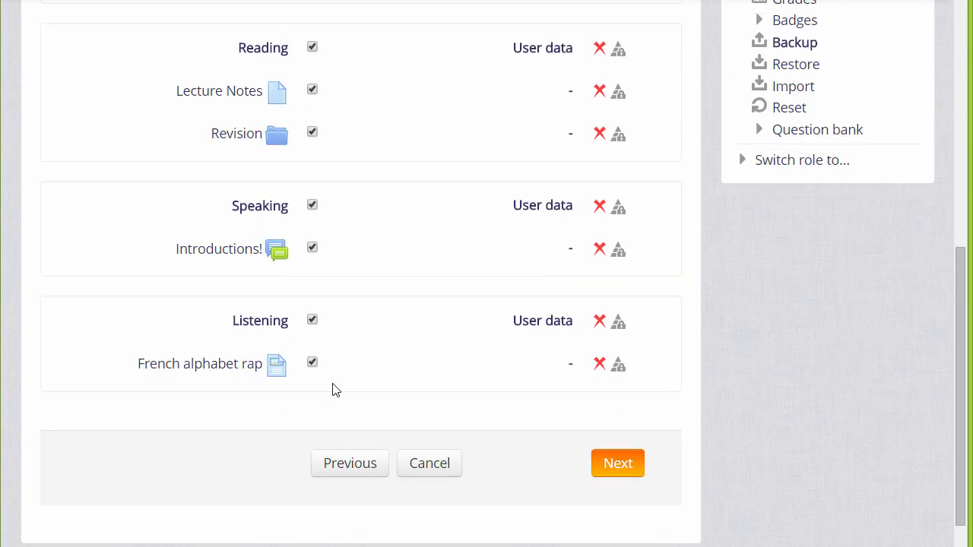
mouse_move(617, 463)
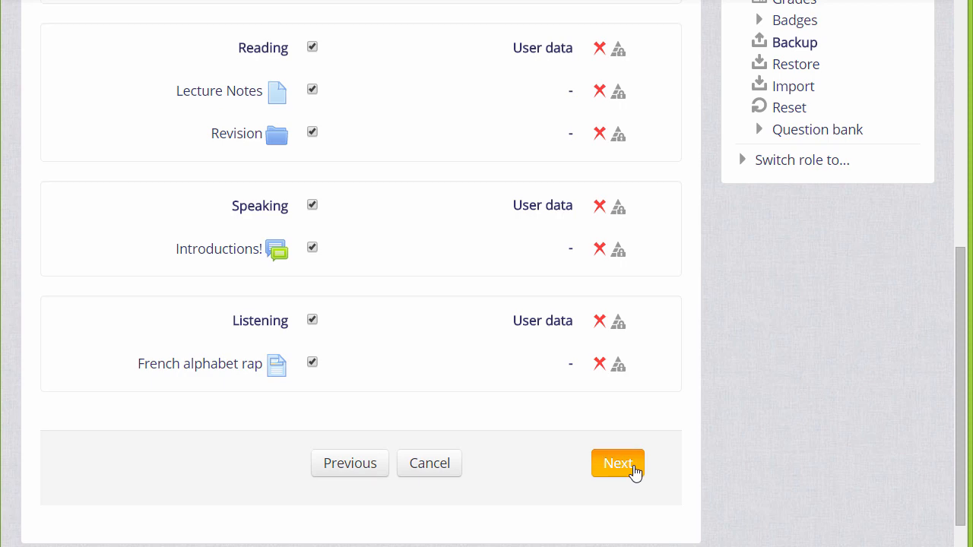
left_click(617, 462)
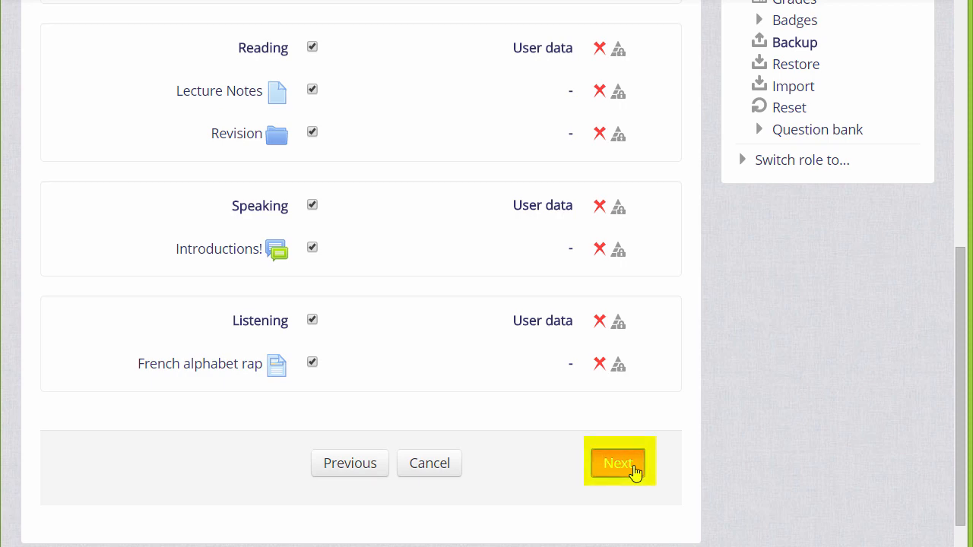
Review the generated backup filename and the included sections down to Perform backup.
left_click(618, 462)
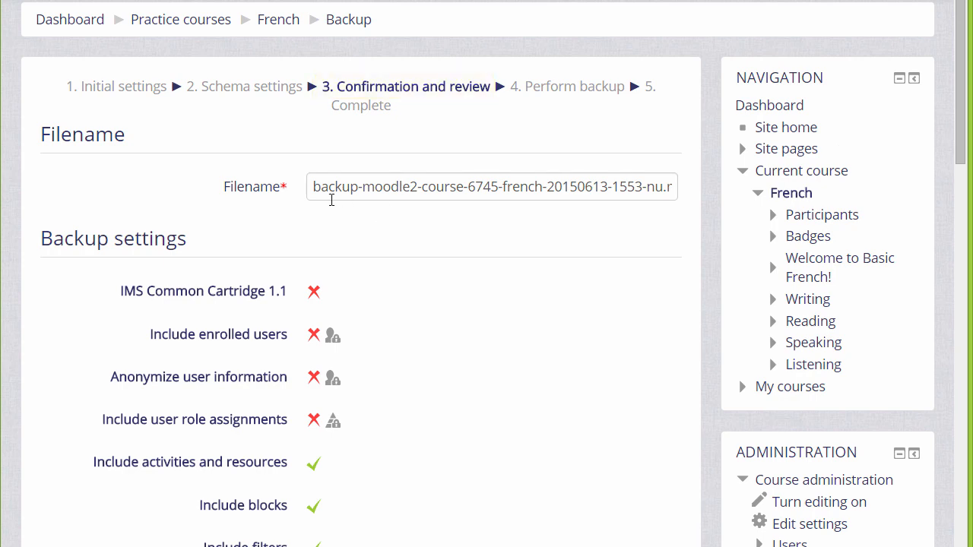
mouse_move(326, 211)
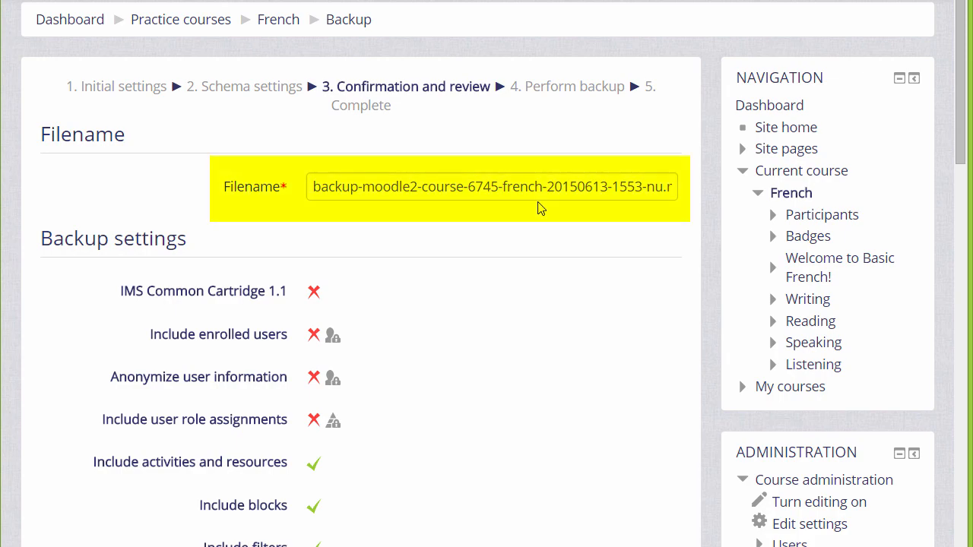
scroll("down", 3)
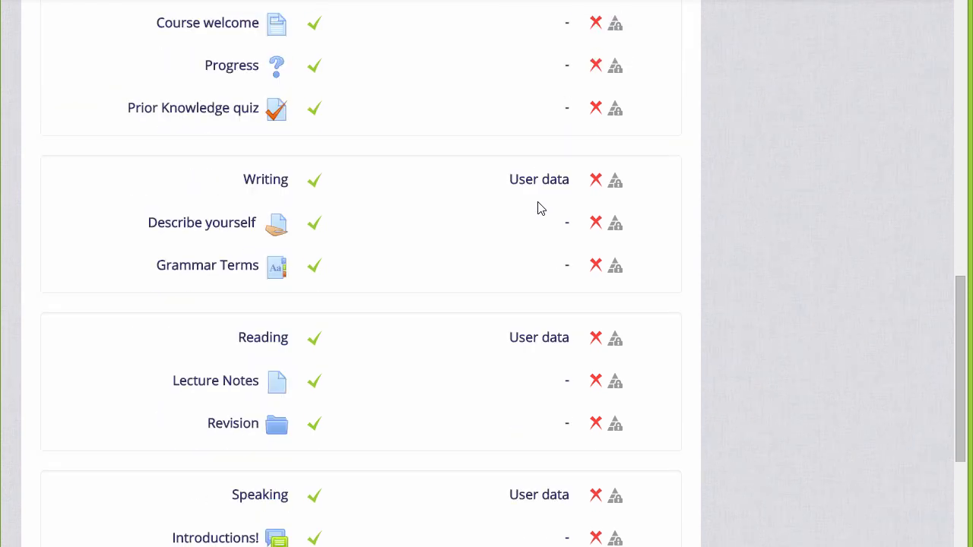
scroll("down", 3)
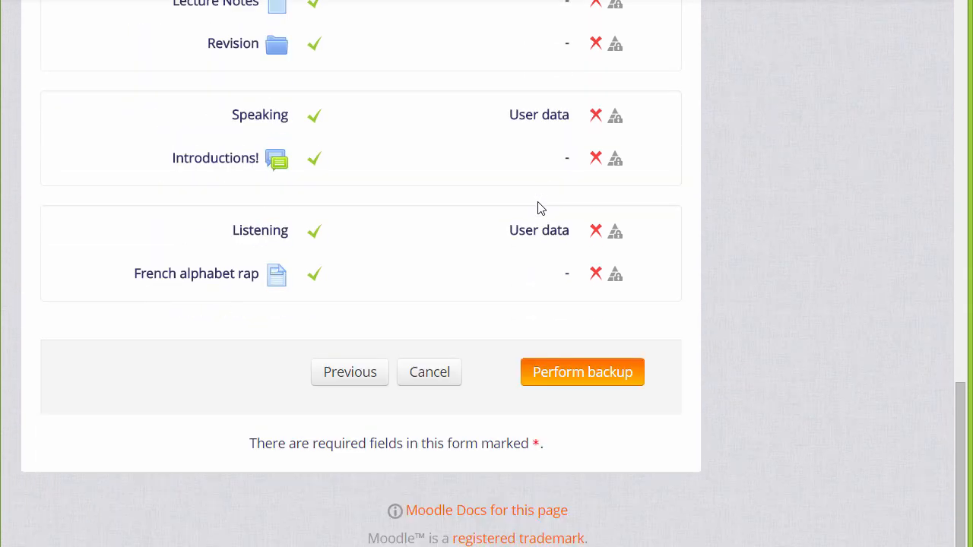
mouse_move(577, 373)
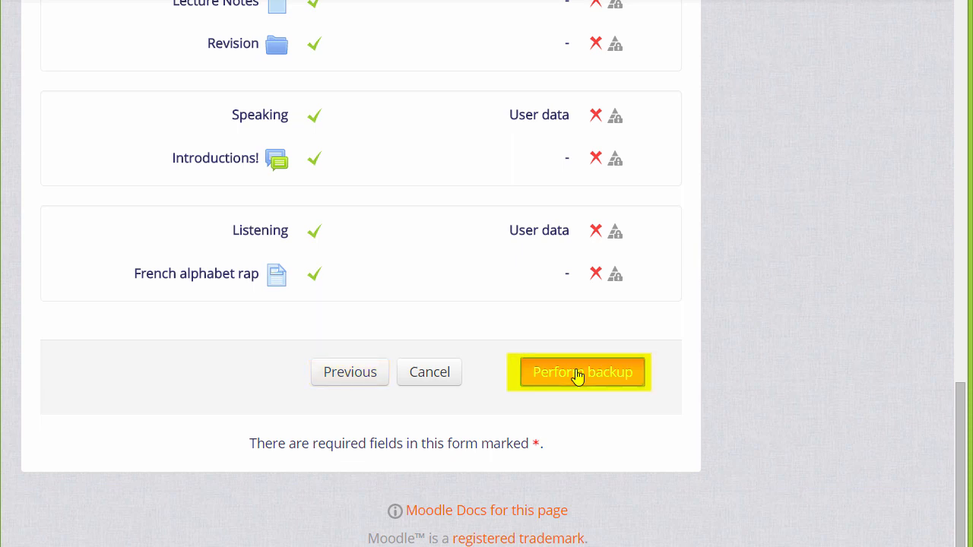
Perform the French course backup and continue past the Complete page.
left_click(582, 371)
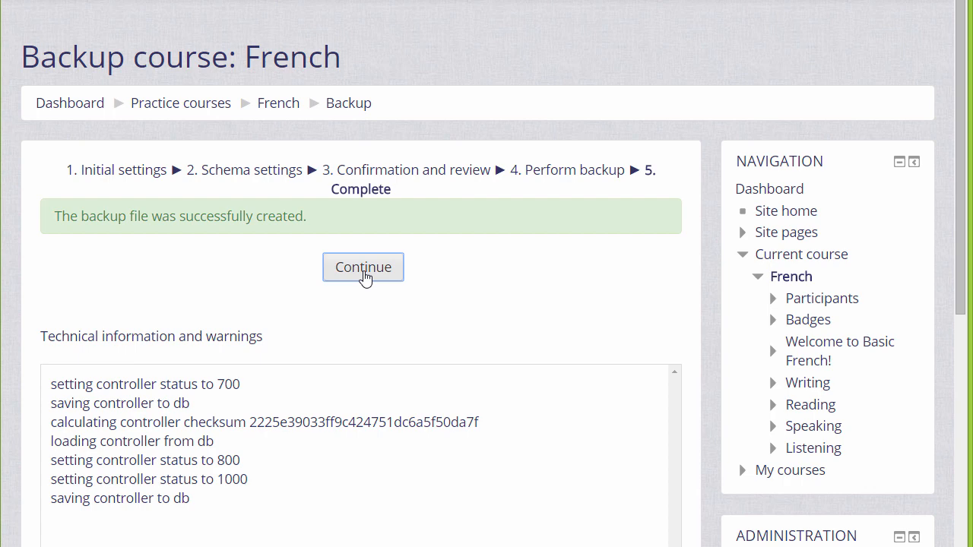
left_click(363, 267)
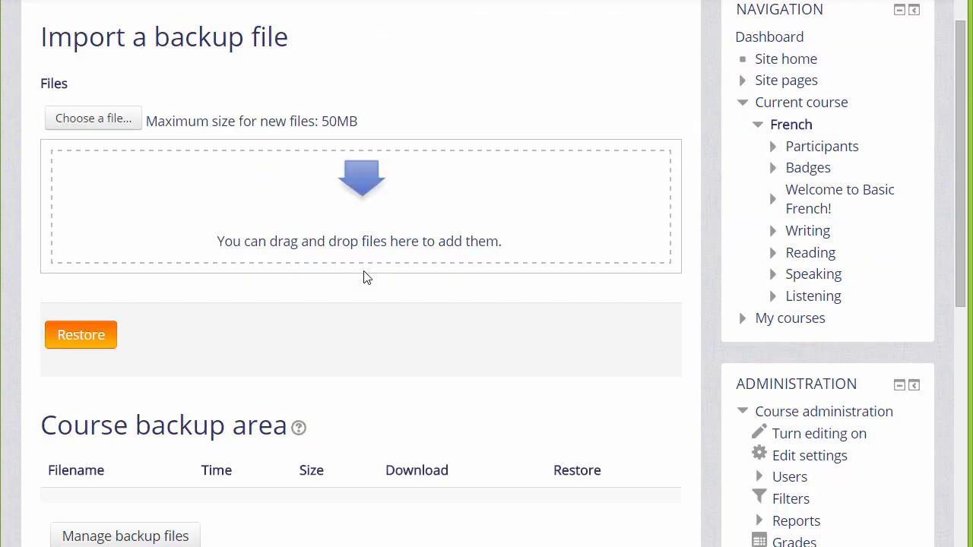
Download the newest 313KB French course .mbz file from the user private backup area.
scroll("down", 3)
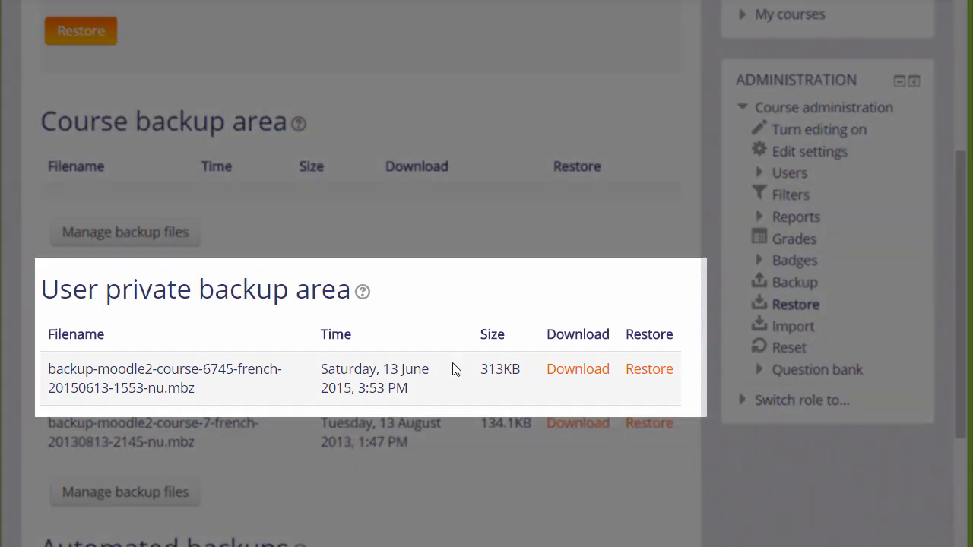
mouse_move(468, 389)
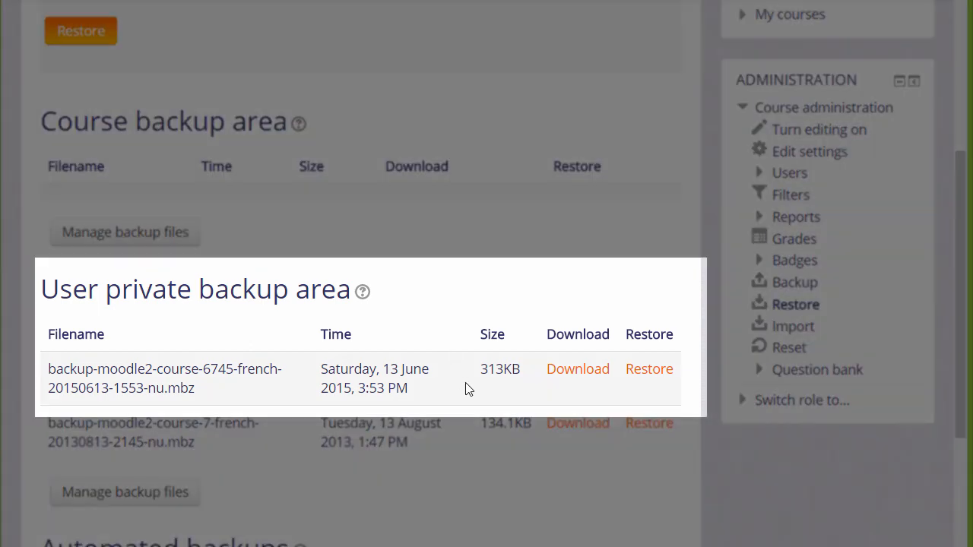
mouse_move(487, 391)
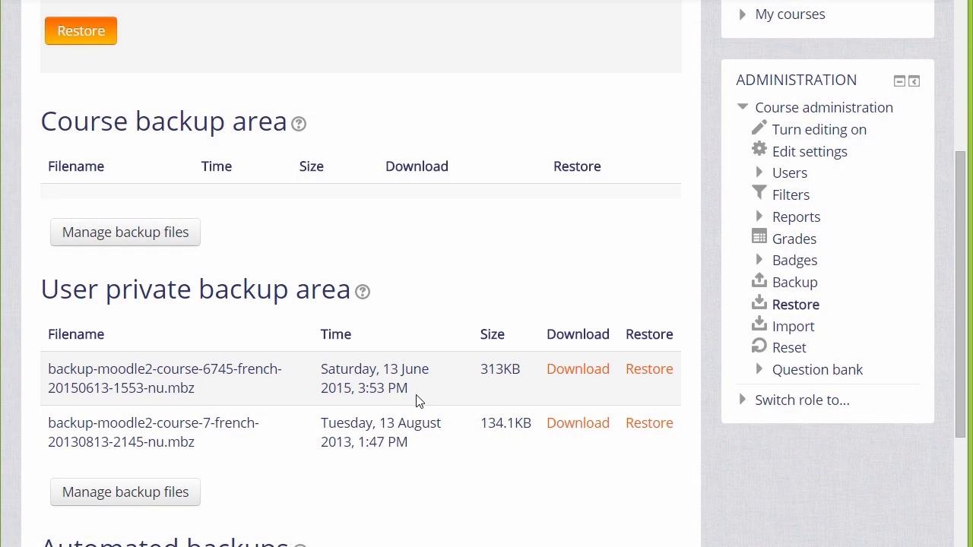
mouse_move(422, 402)
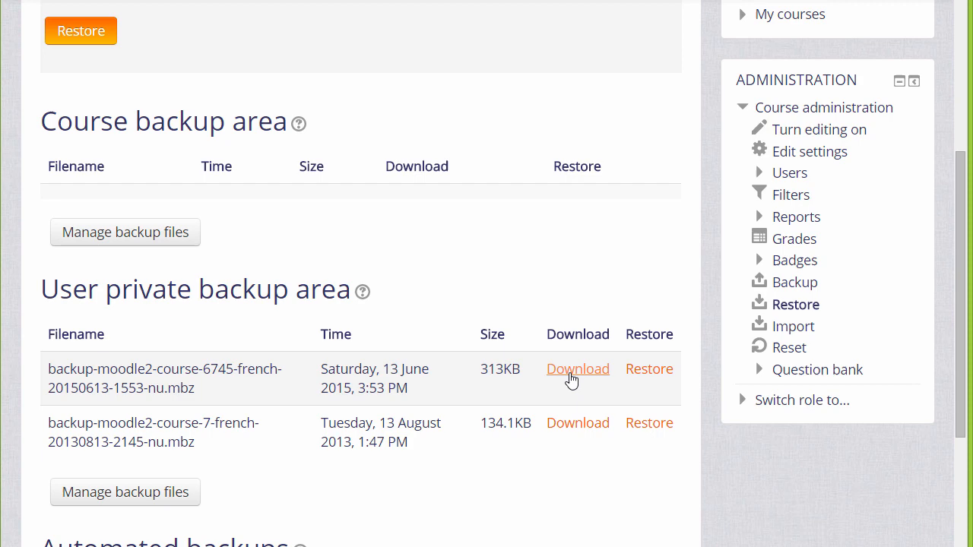
left_click(577, 368)
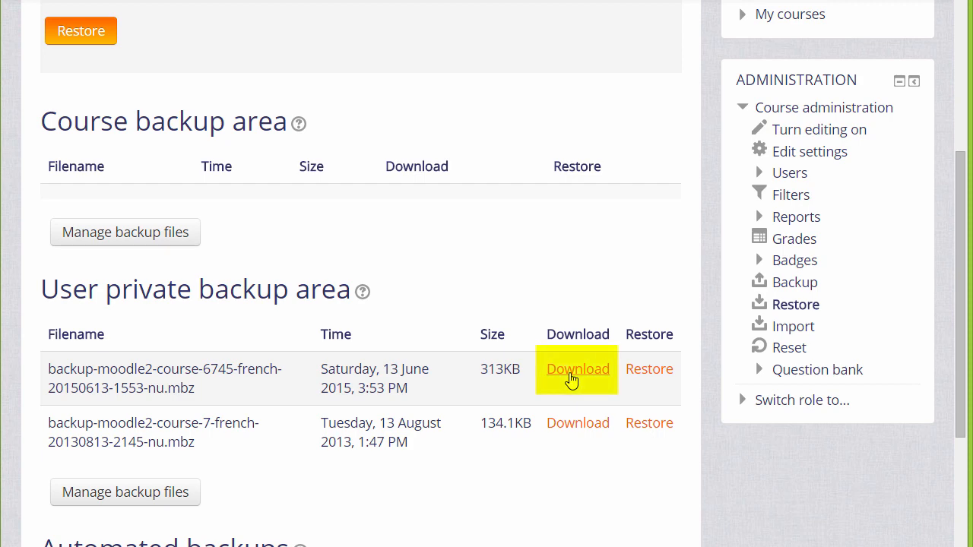
left_click(577, 368)
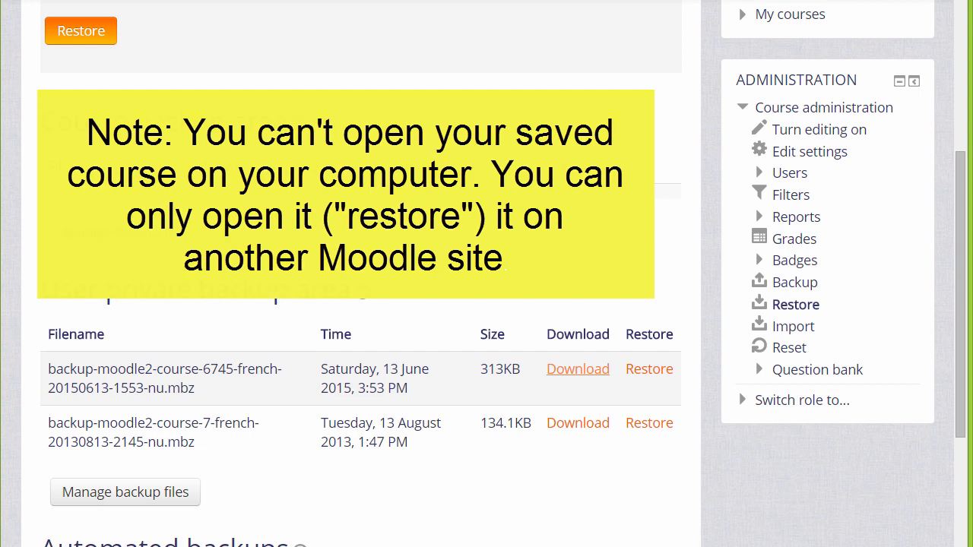
scroll("down", 3)
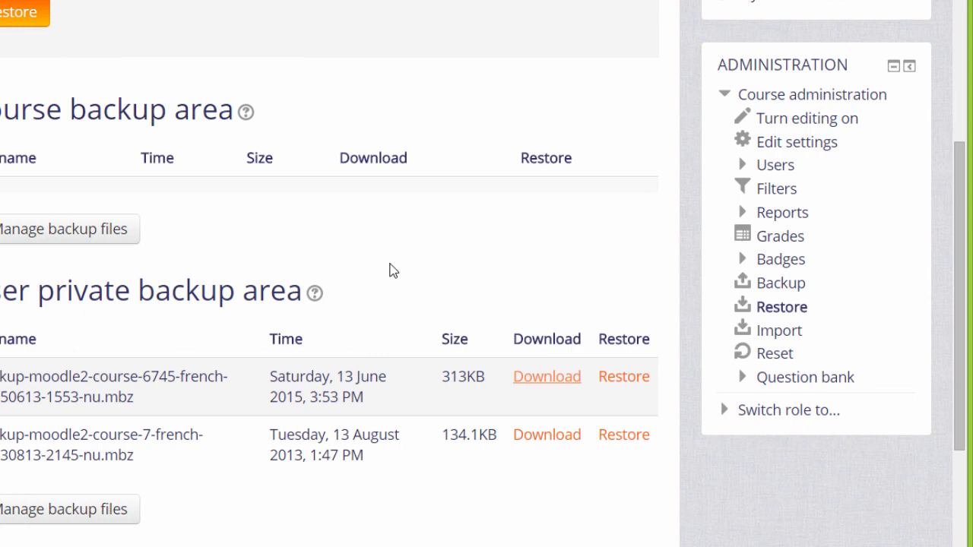